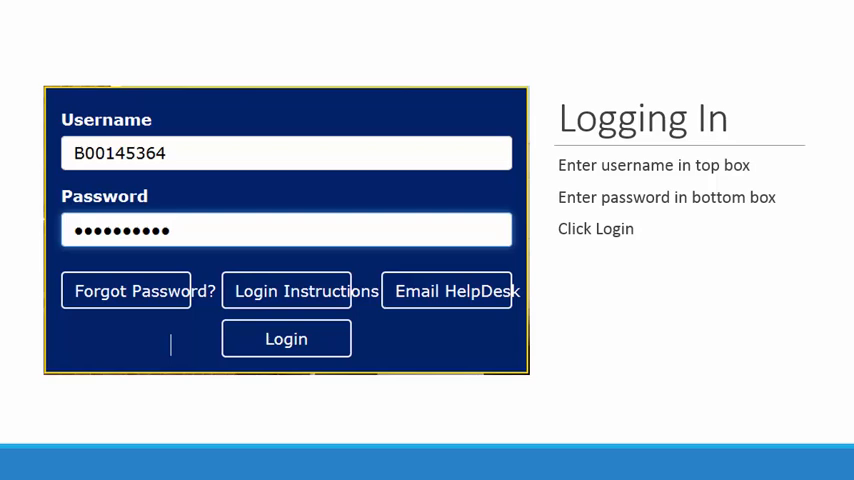
- Advance the slideshow past the Logging In slide to the Stay Signed In slide
click(286, 338)
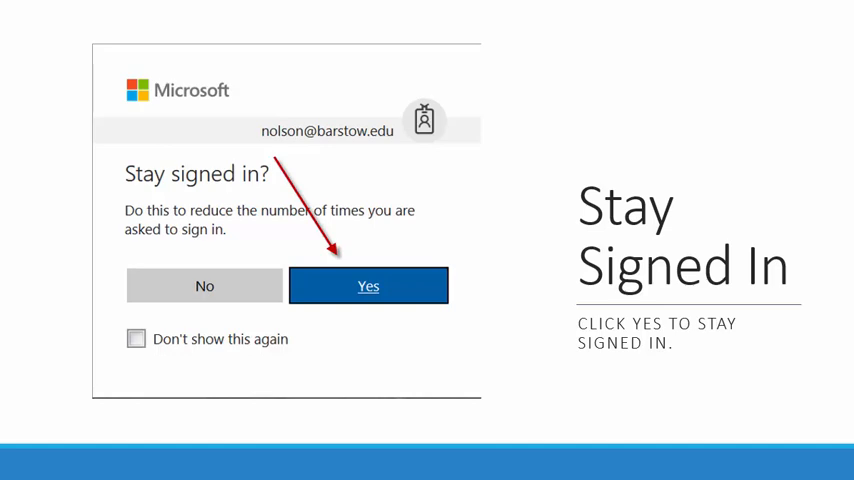
click(368, 286)
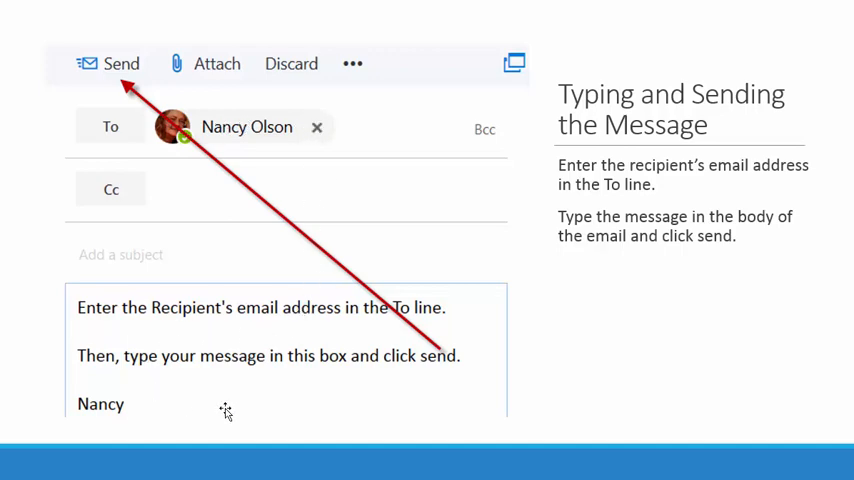
mouse_move(348, 333)
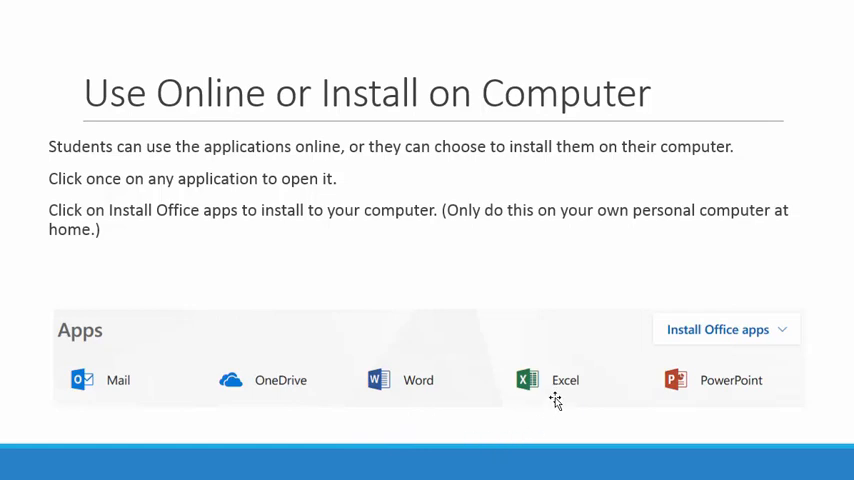
mouse_move(666, 426)
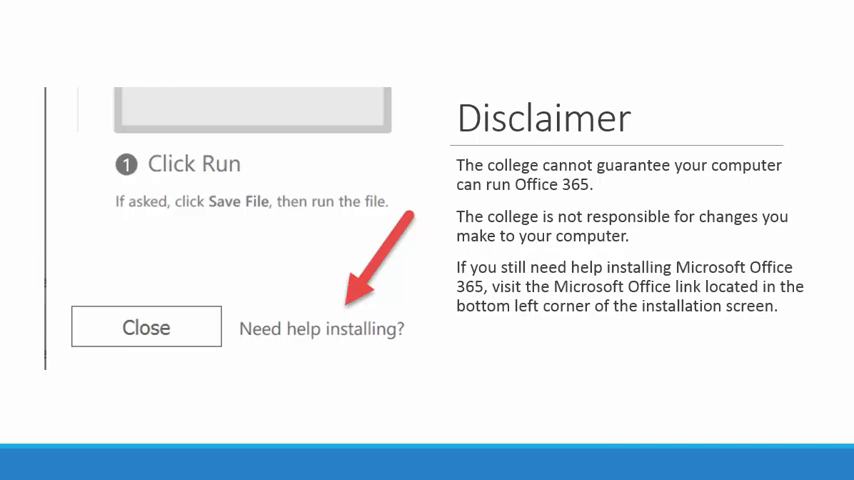
mouse_move(258, 363)
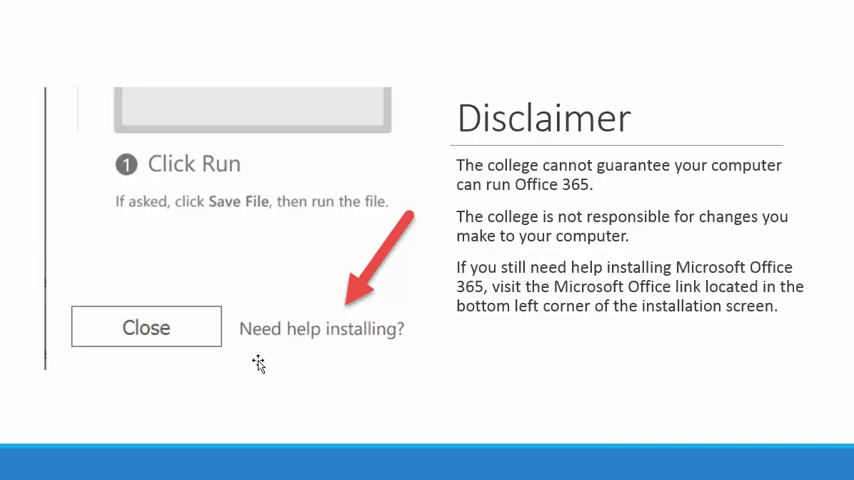